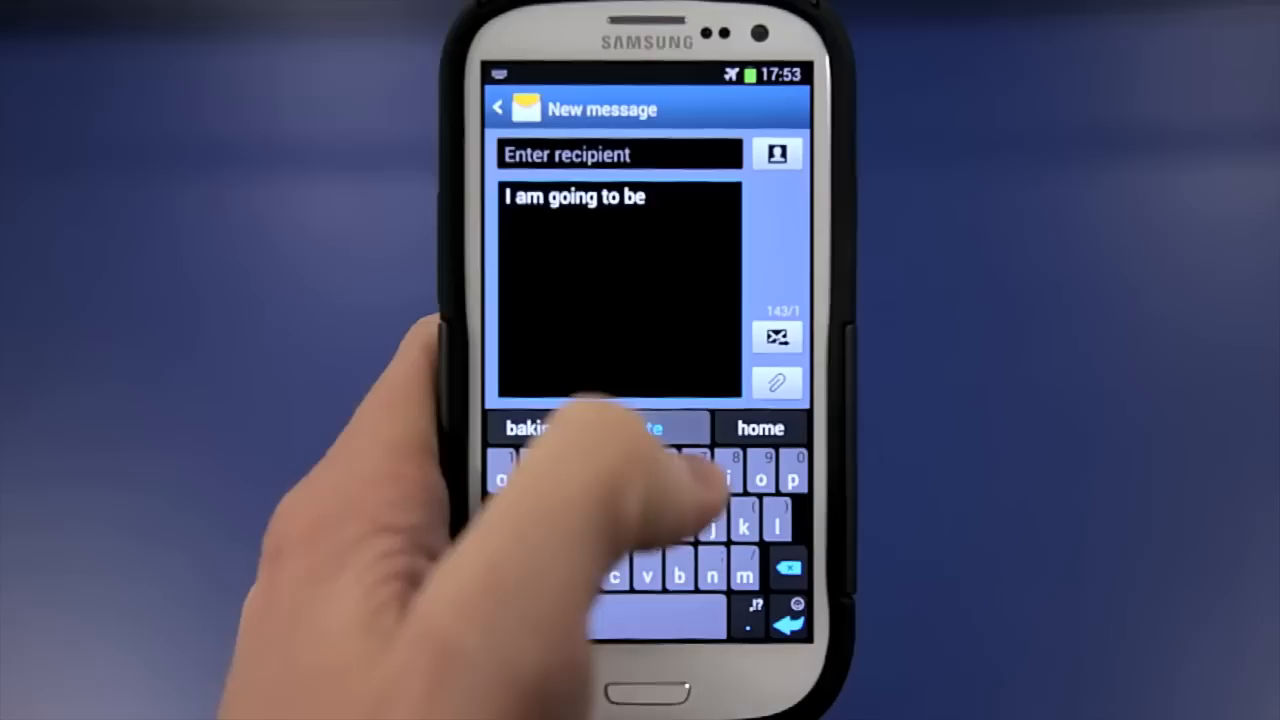
{"action": "type", "text": "late"}
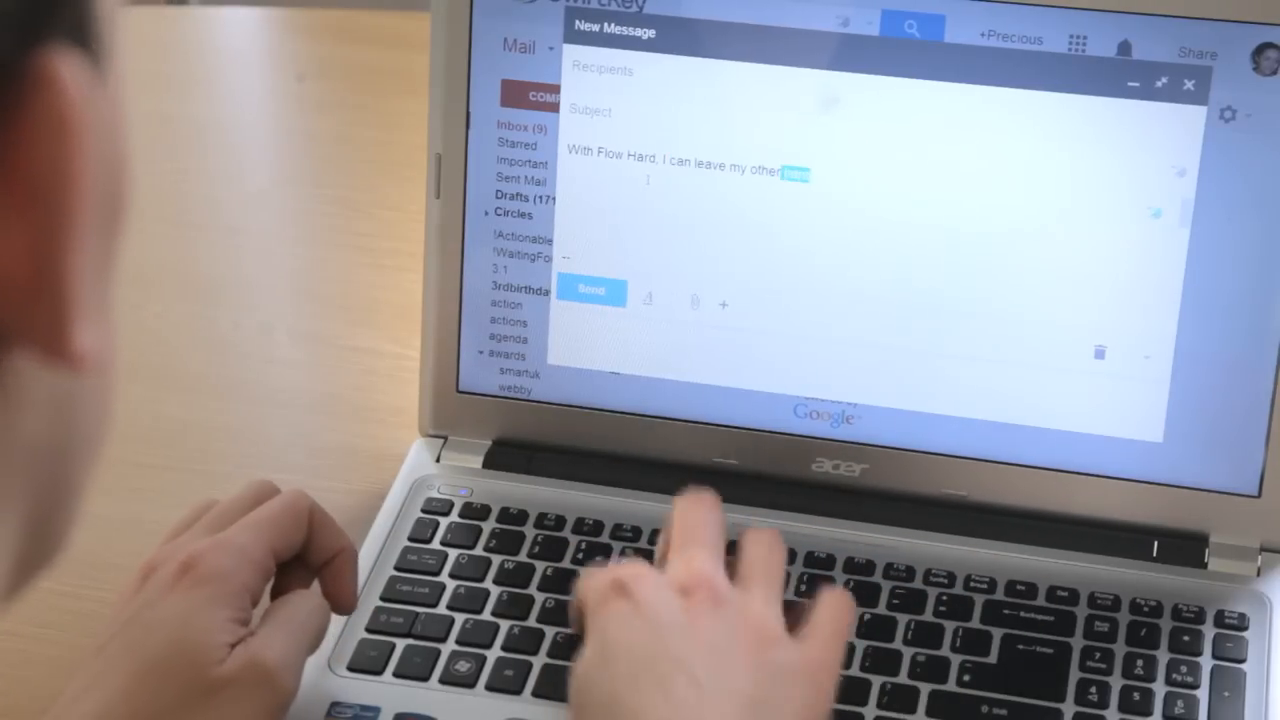
{"action": "type", "text": "hand to other"}
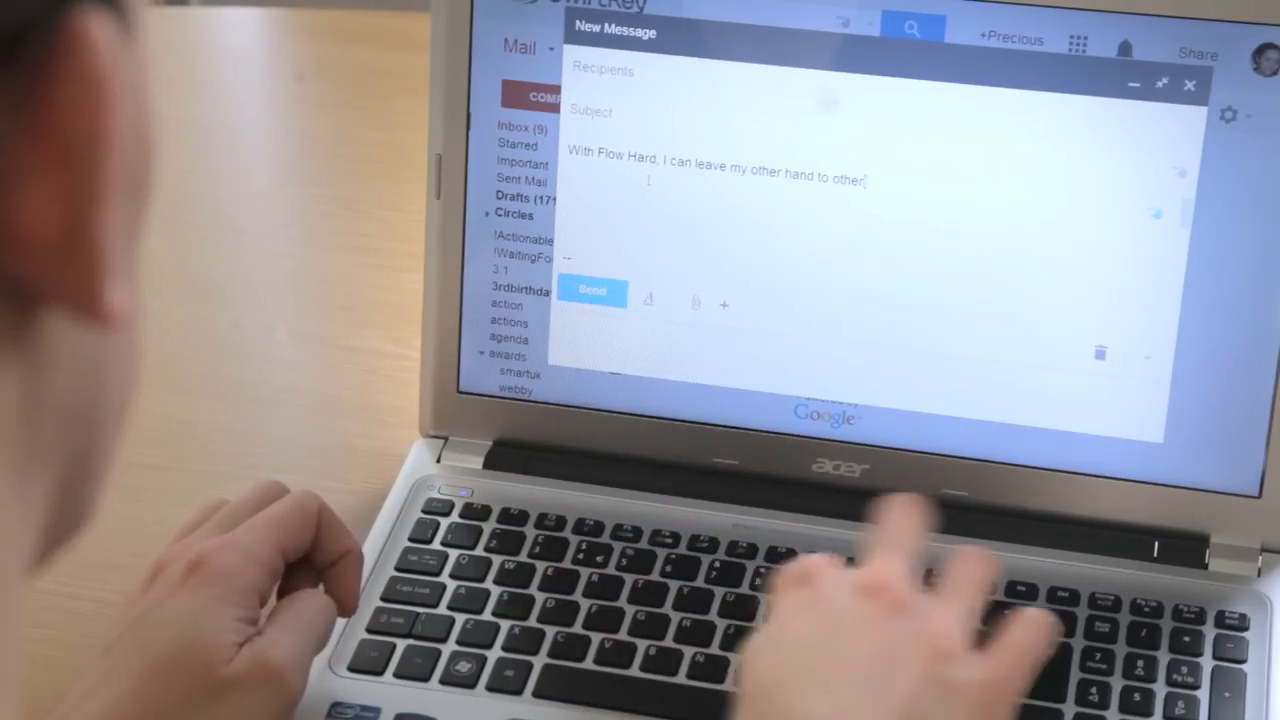
{"action": "type", "text": "things"}
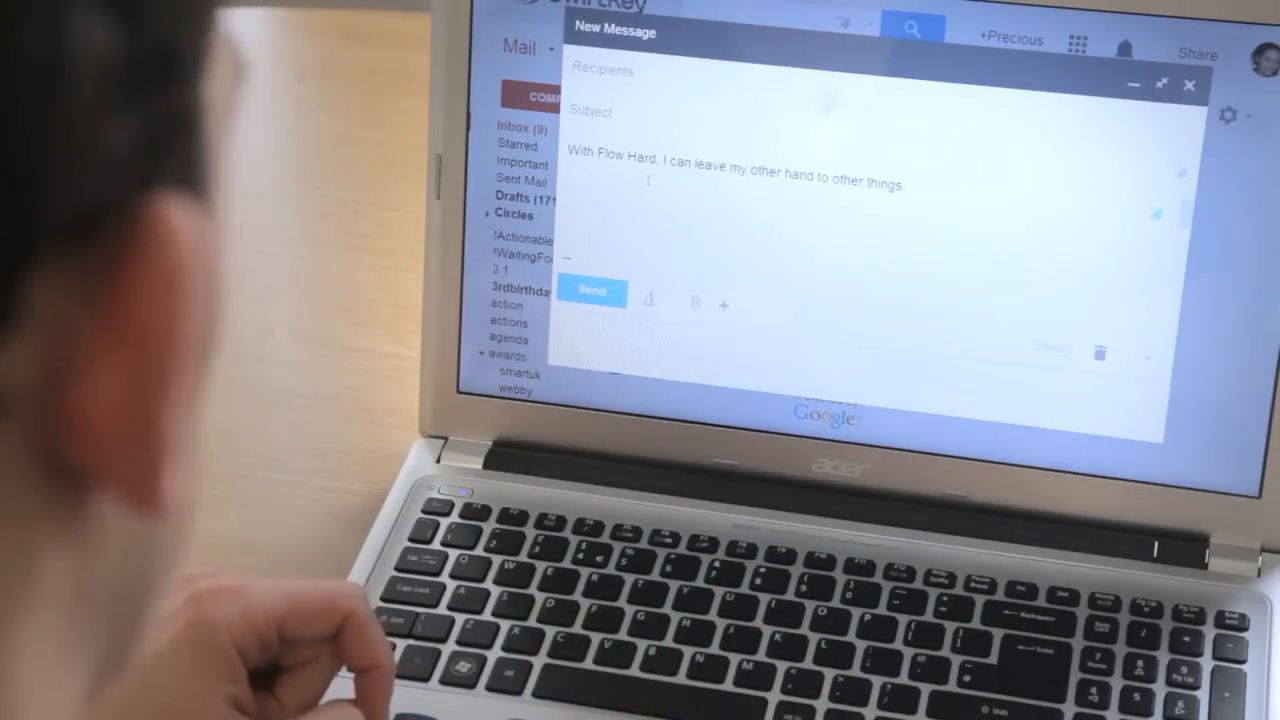